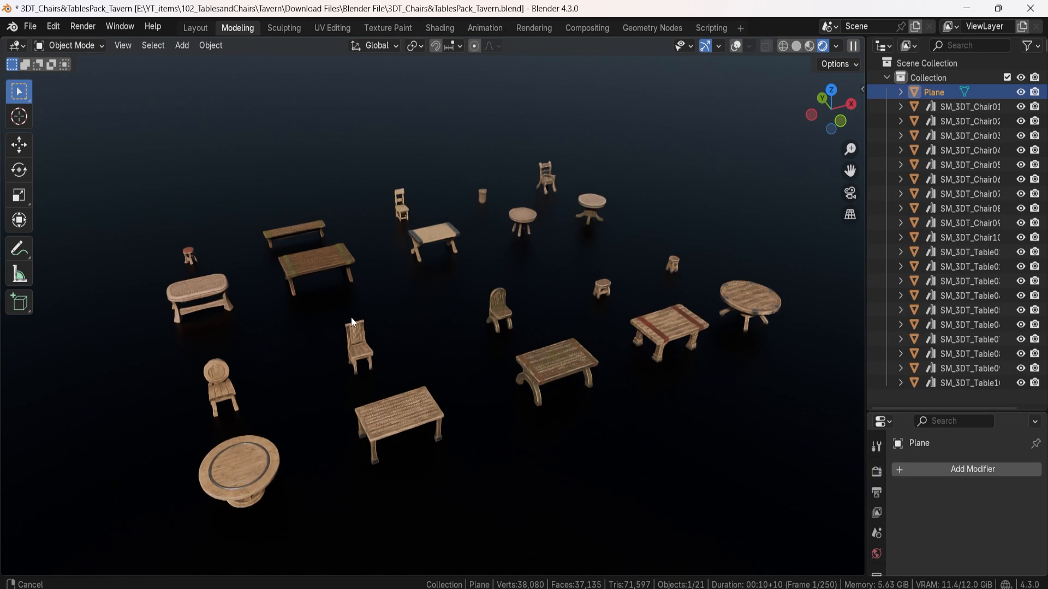
drag(354, 321, 600, 350)
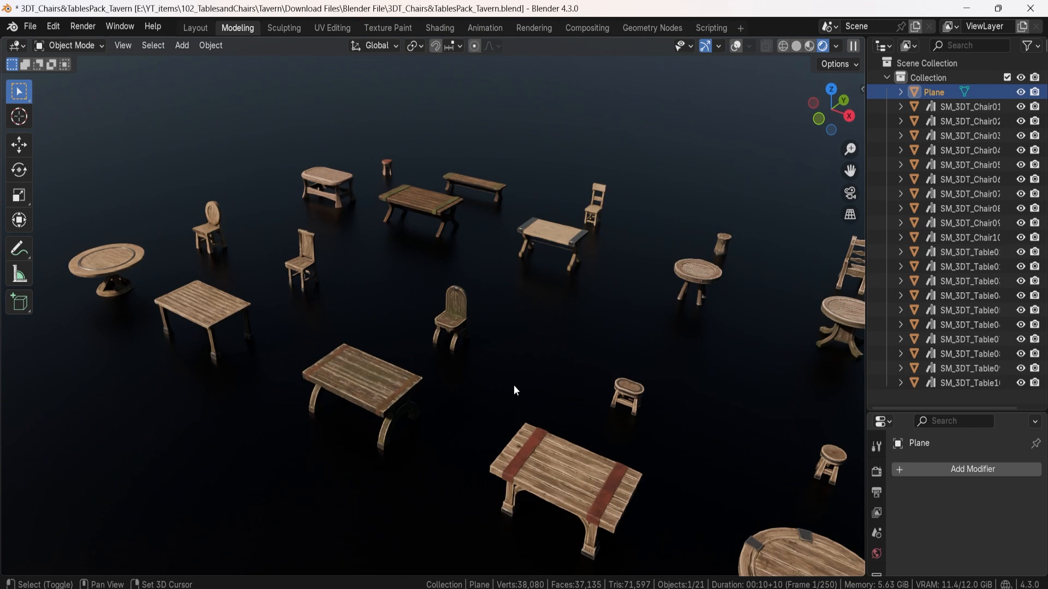
drag(515, 391, 421, 343)
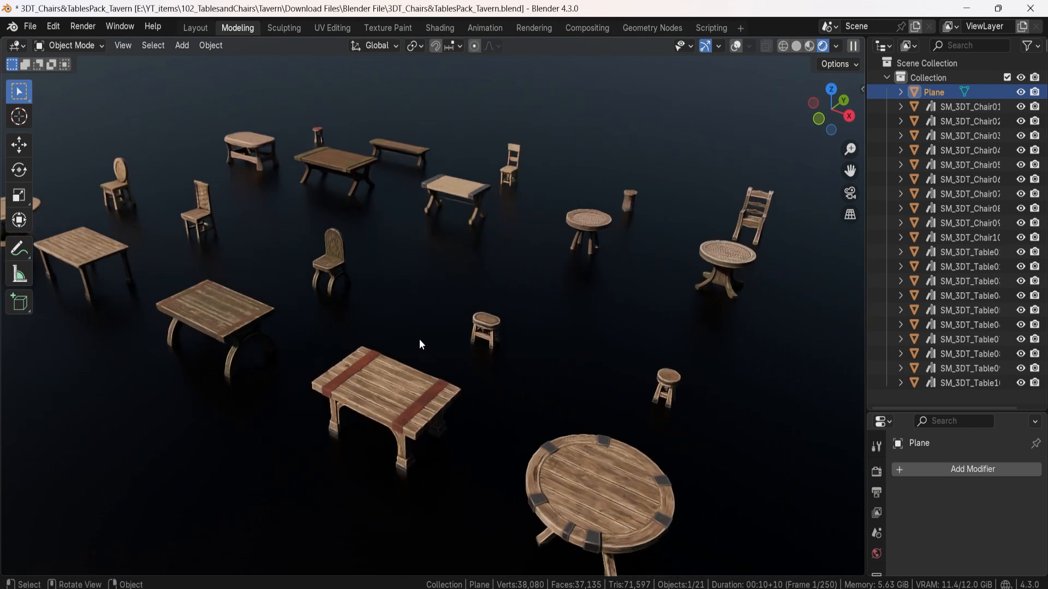
mouse_move(776, 399)
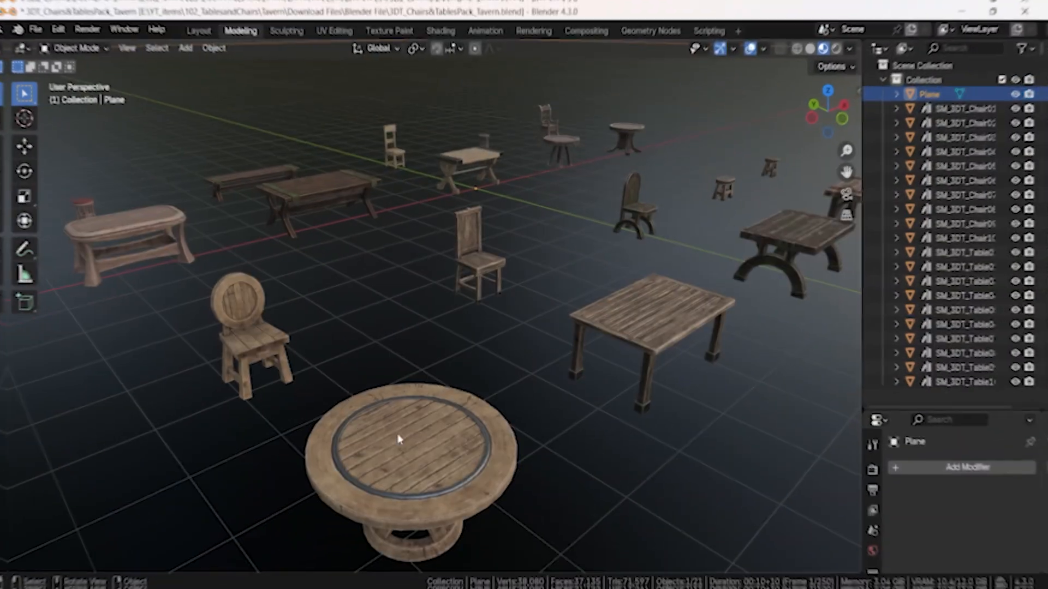
key(Tab)
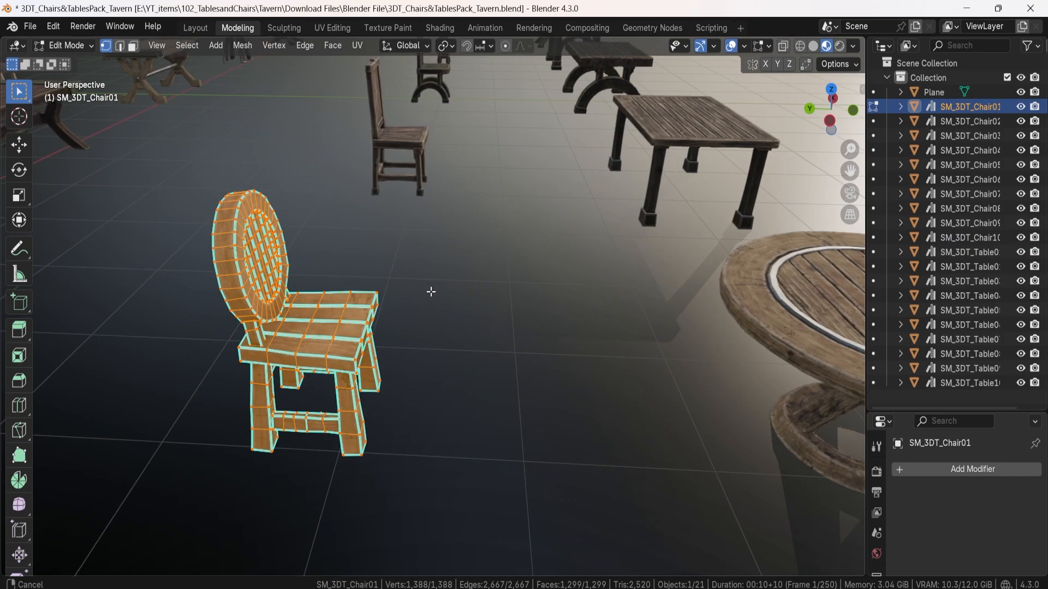
key(Tab)
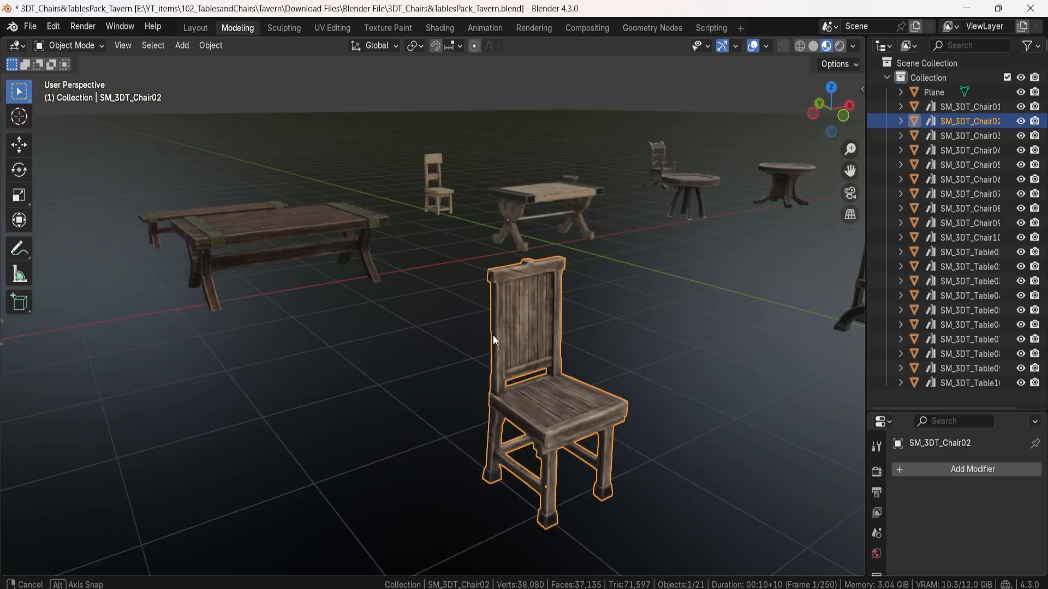
key(Tab)
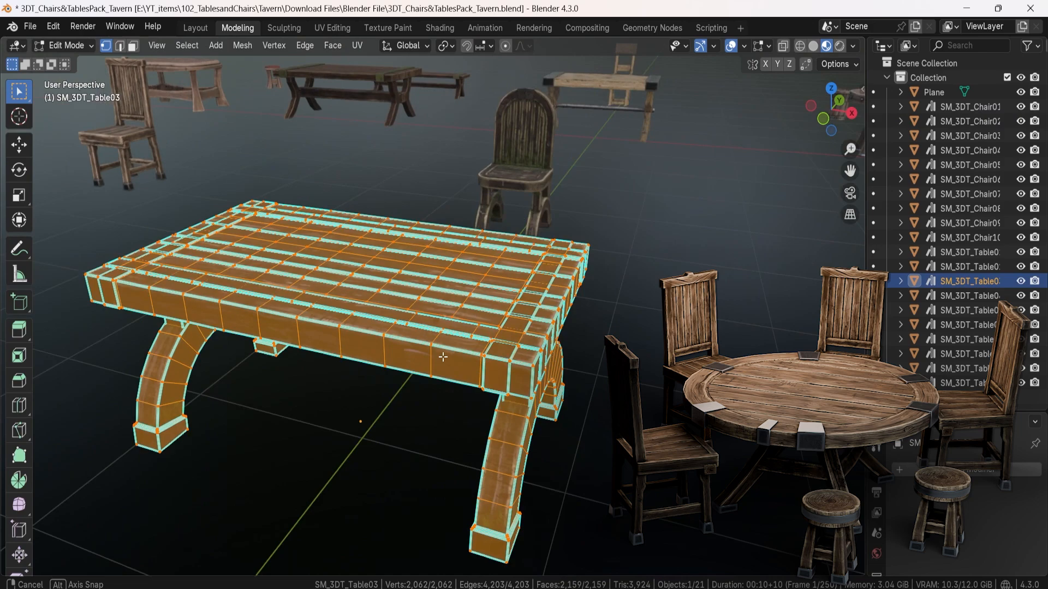
click(968, 136)
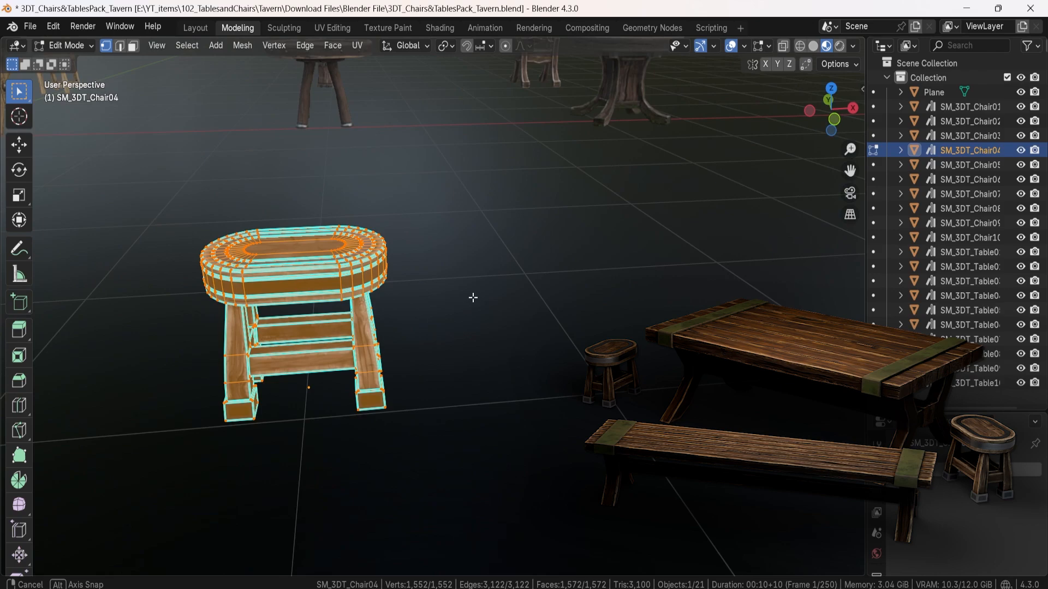
key(Tab)
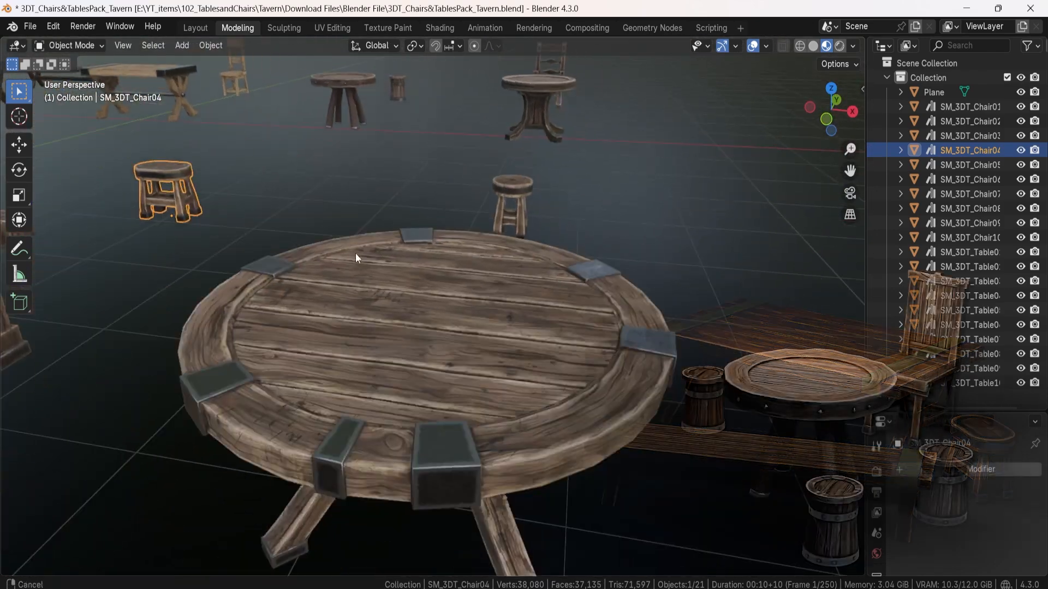
key(Tab)
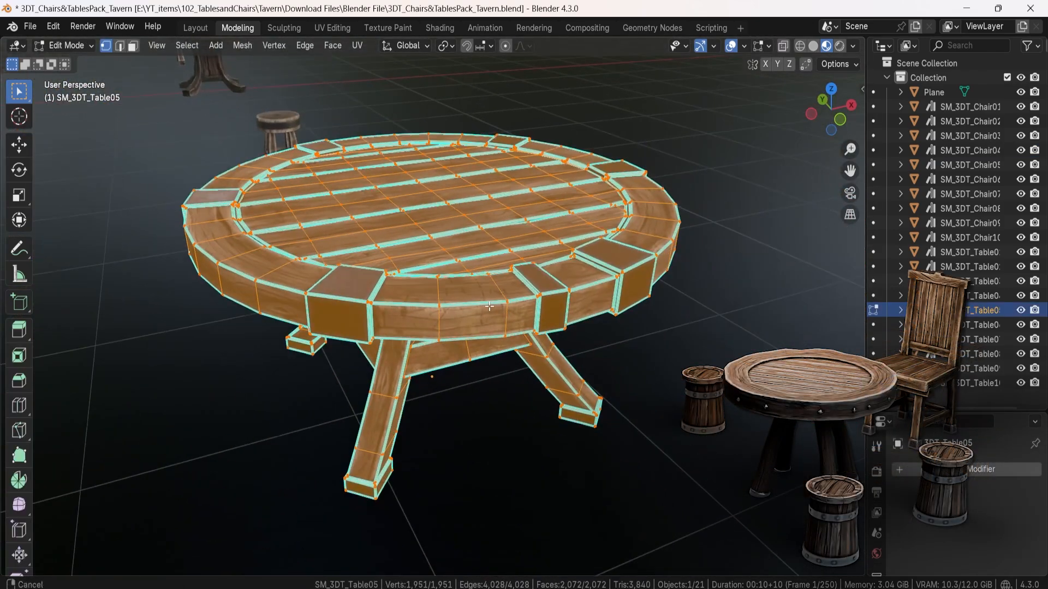
key(Tab)
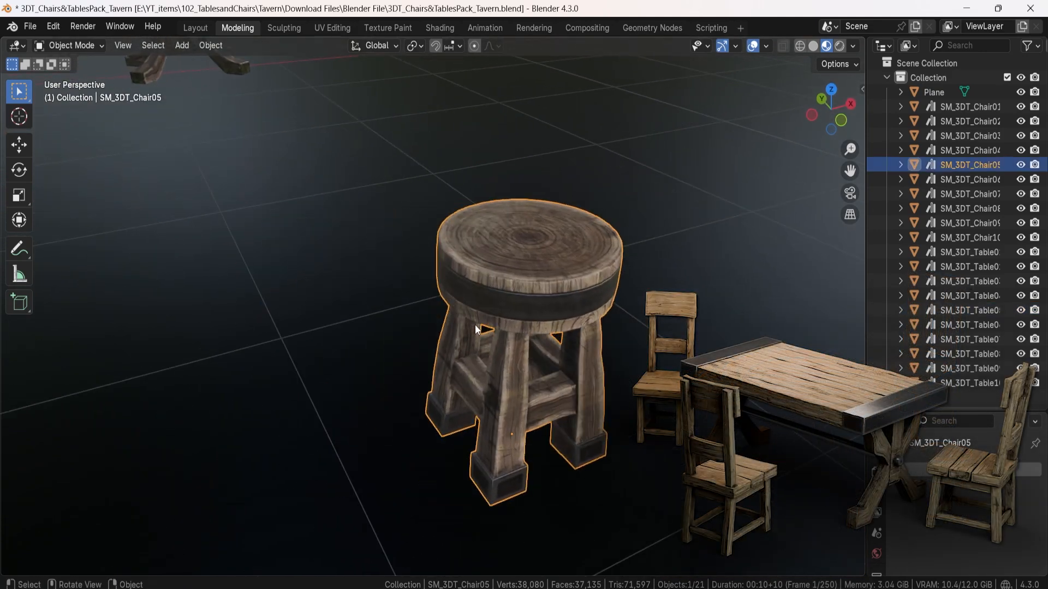
key(Tab)
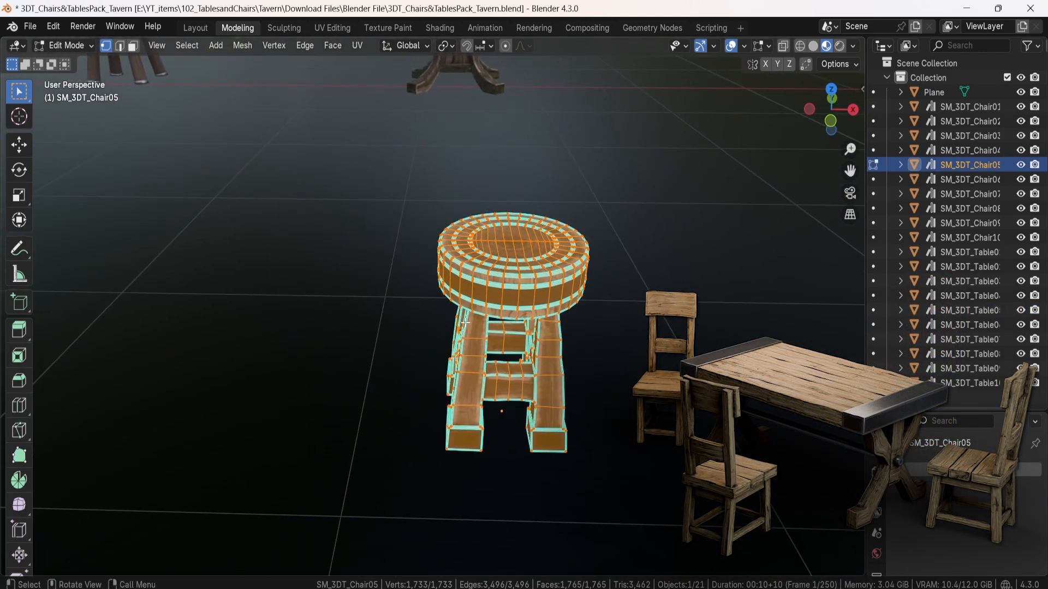
key(Tab)
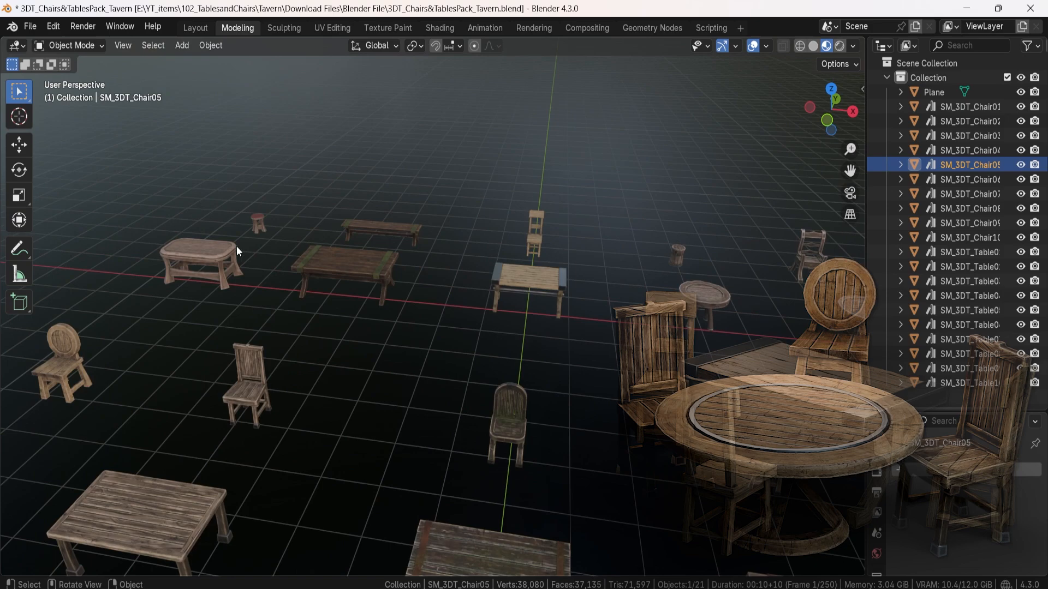
key(Tab)
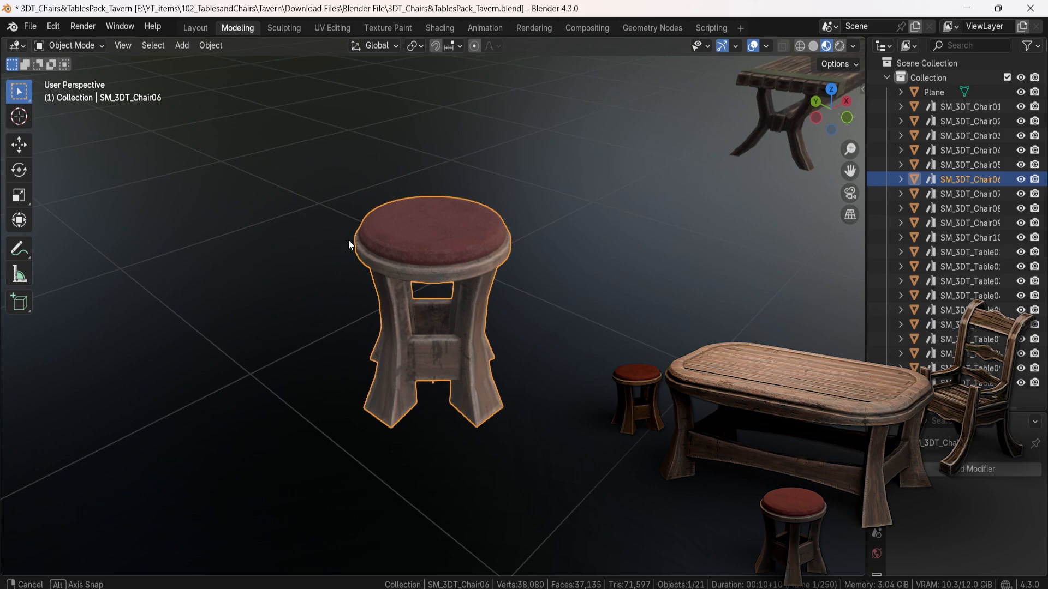
key(Tab)
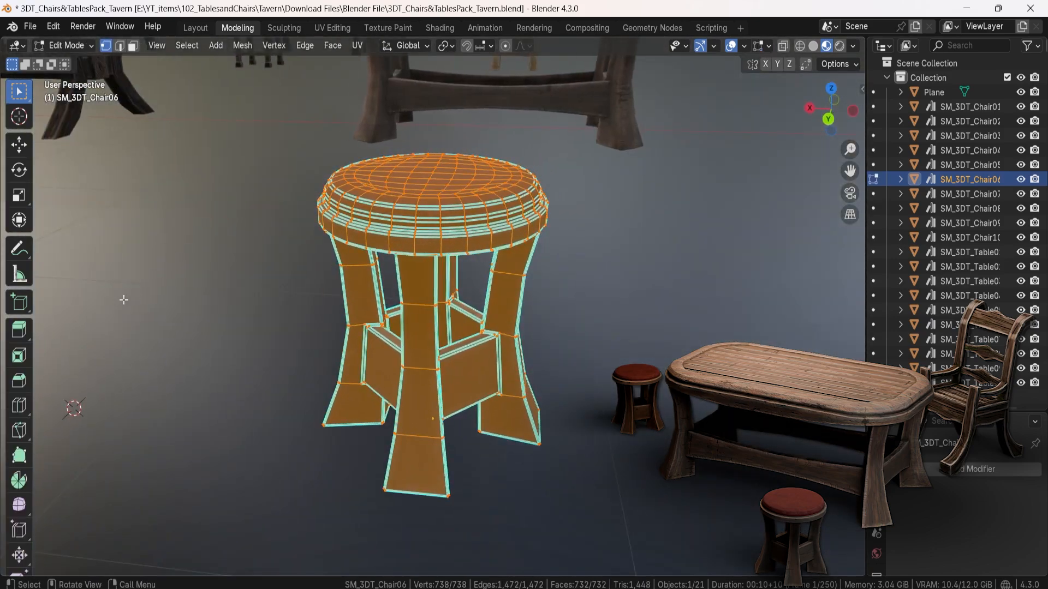
key(Tab)
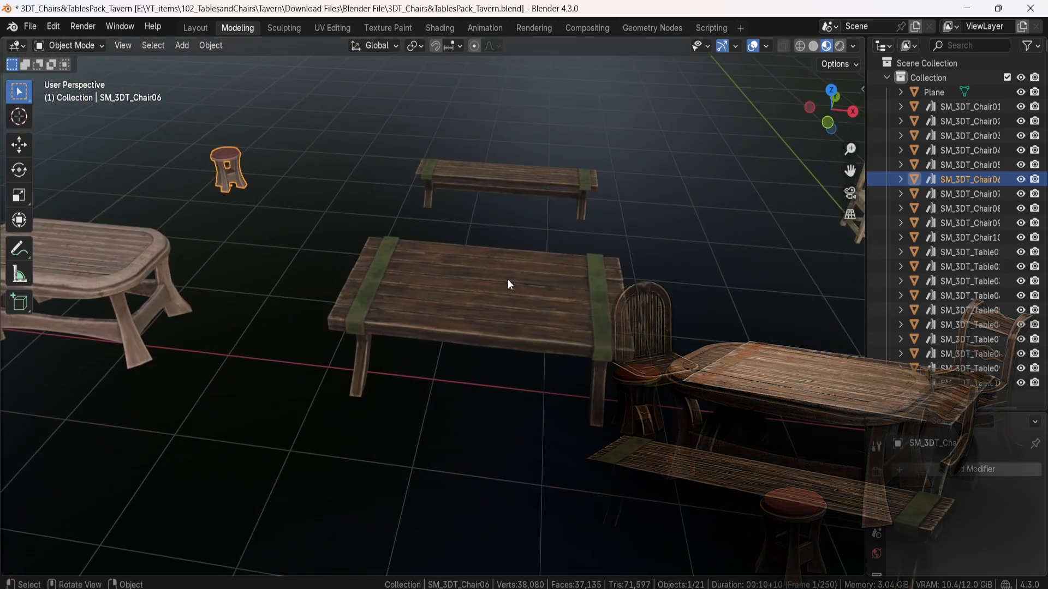
key(Tab)
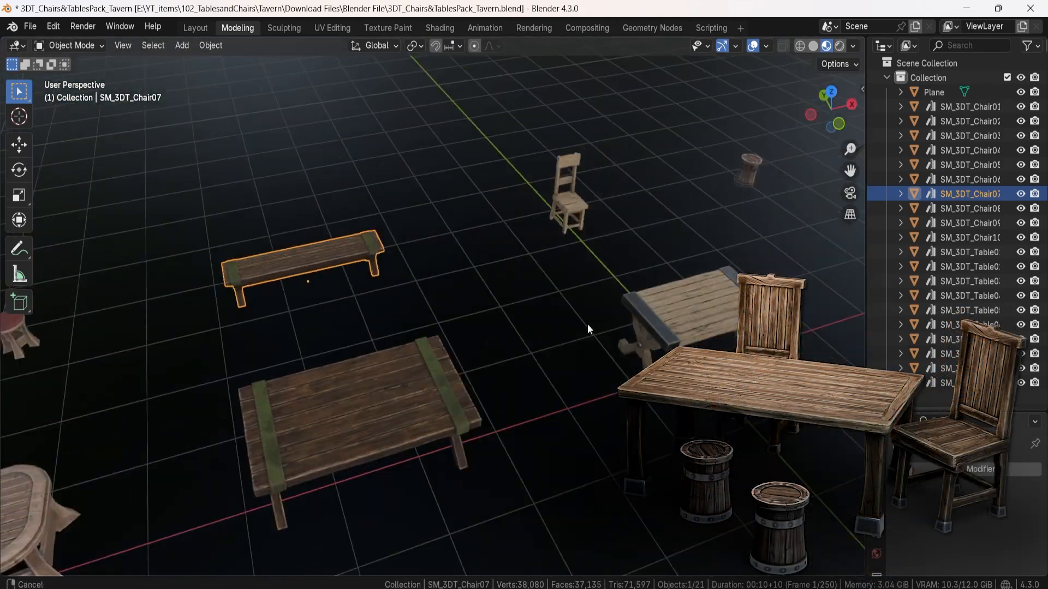
key(Tab)
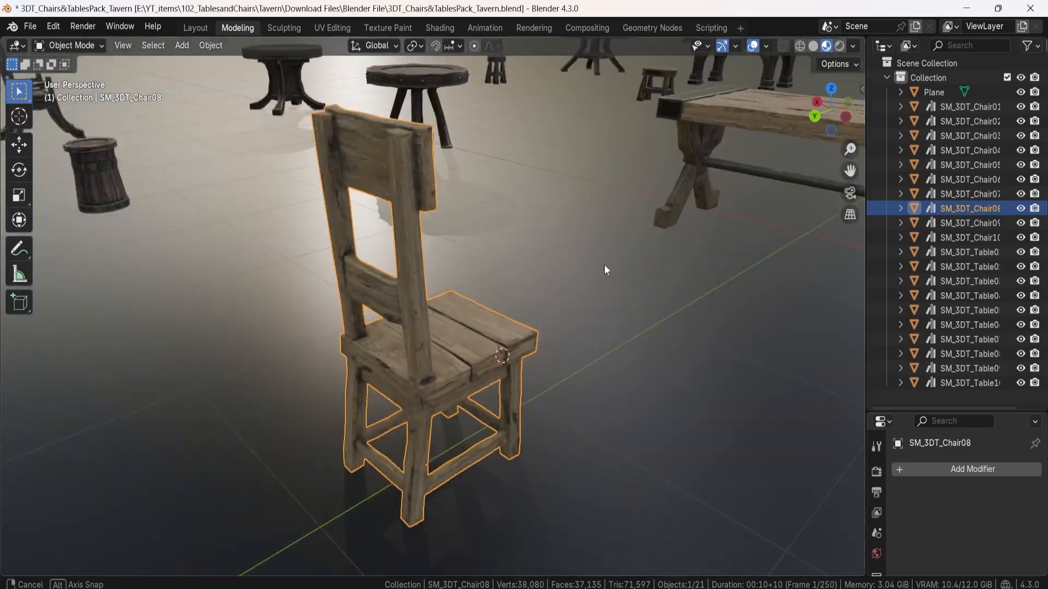
key(Tab)
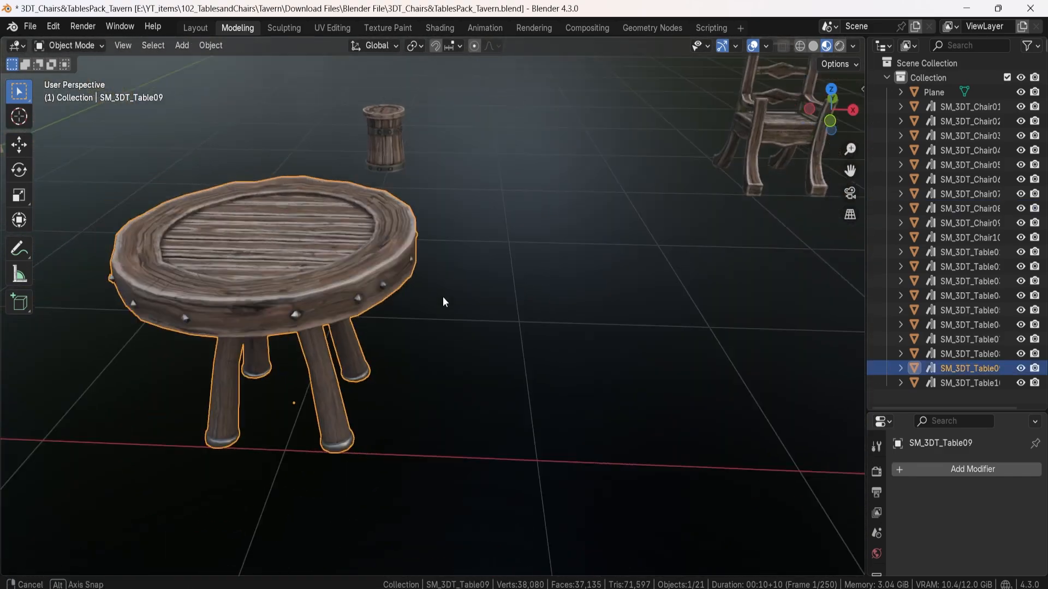
key(Tab)
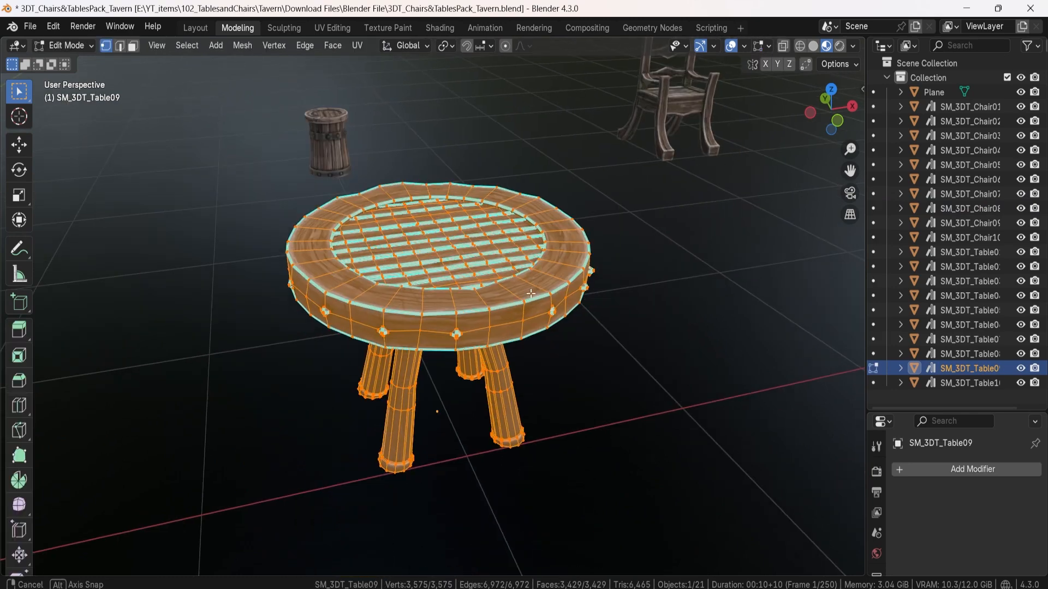
key(Tab)
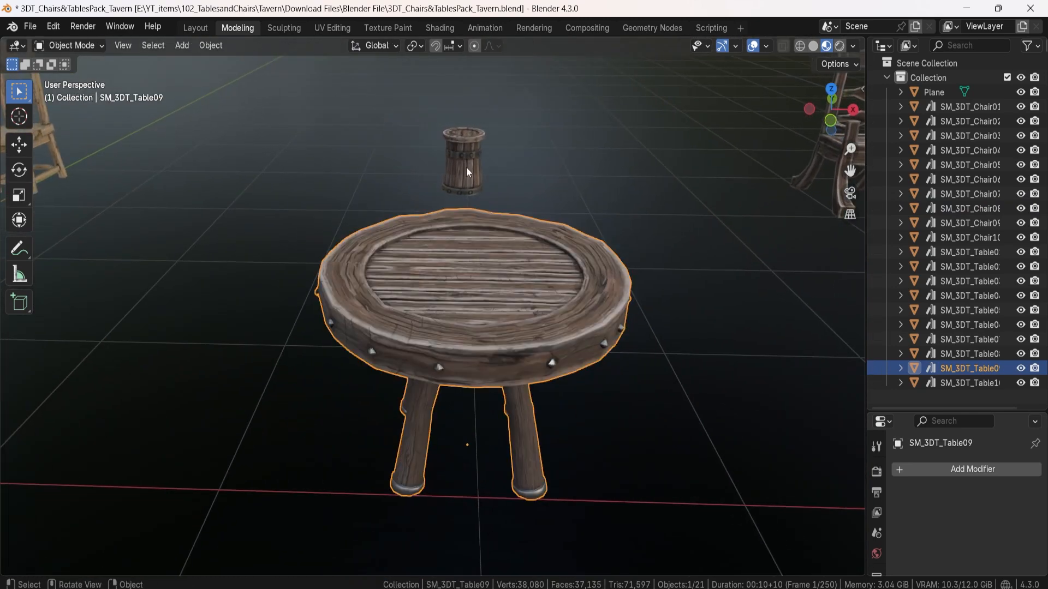
key(Tab)
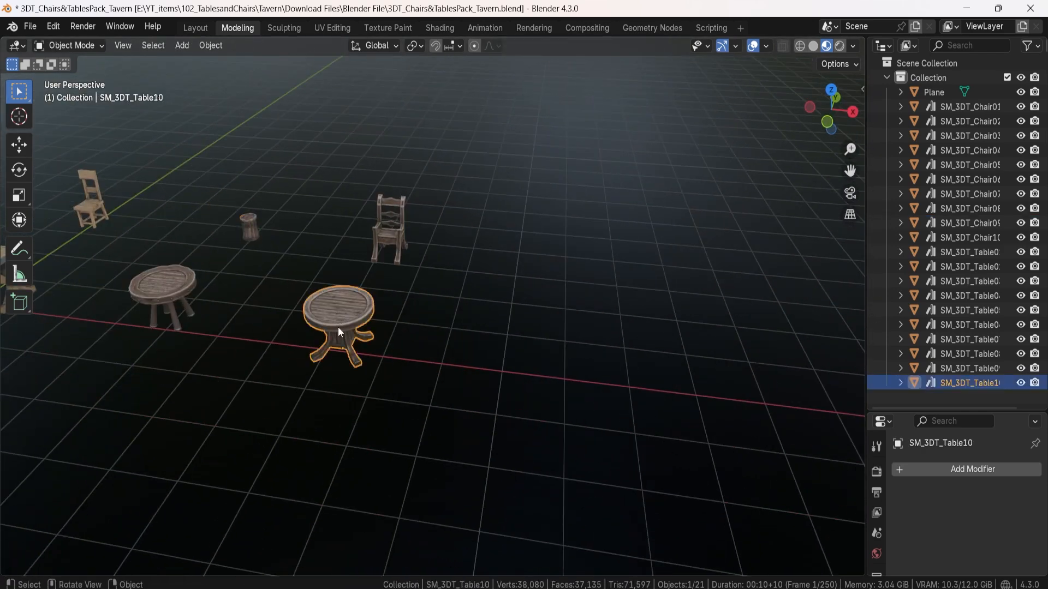
key(Tab)
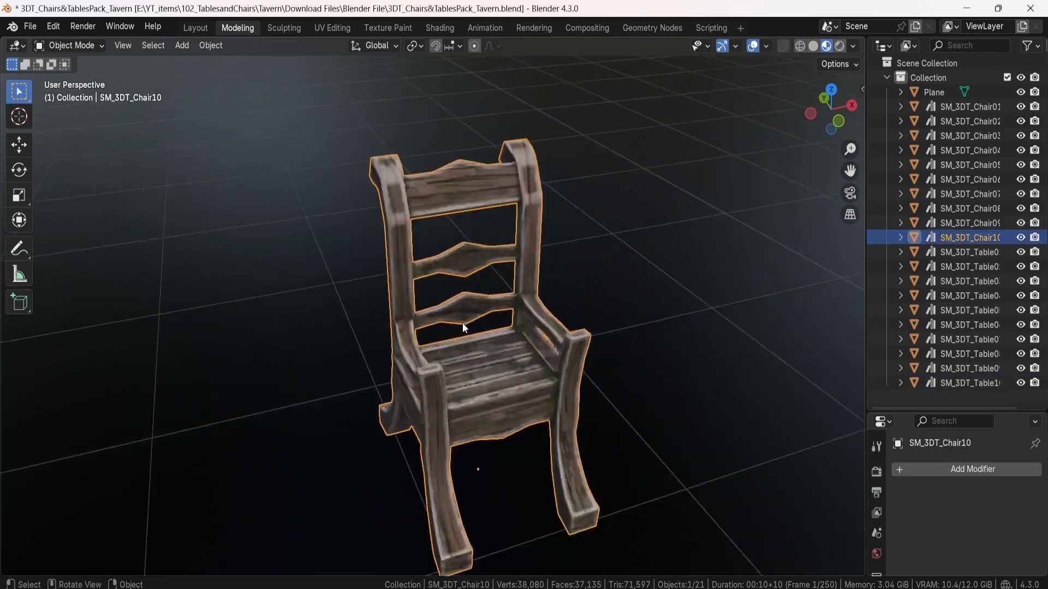
key(Tab)
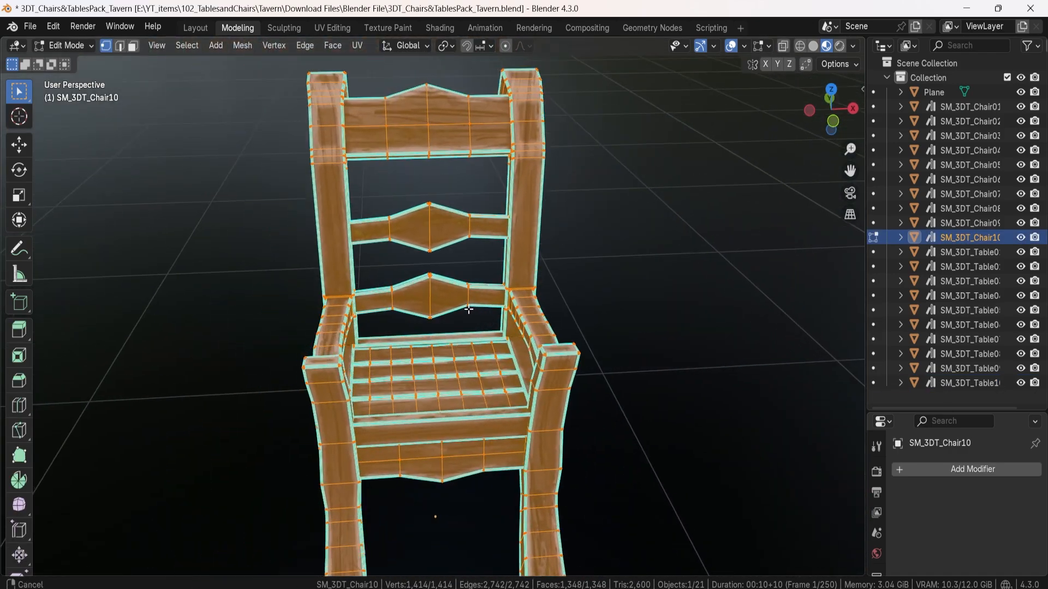
key(Tab)
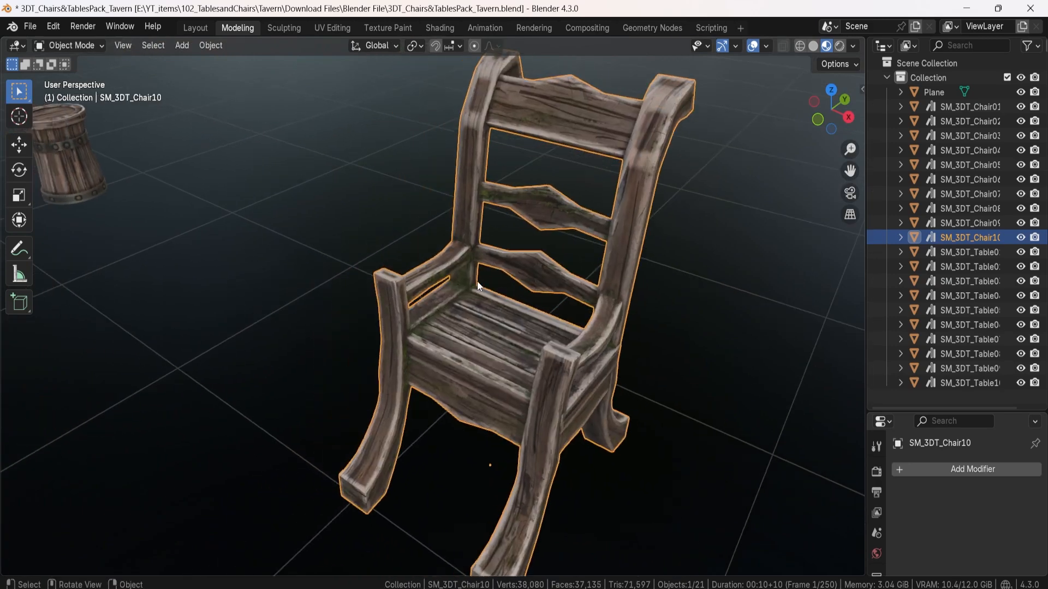
scroll(down, 3)
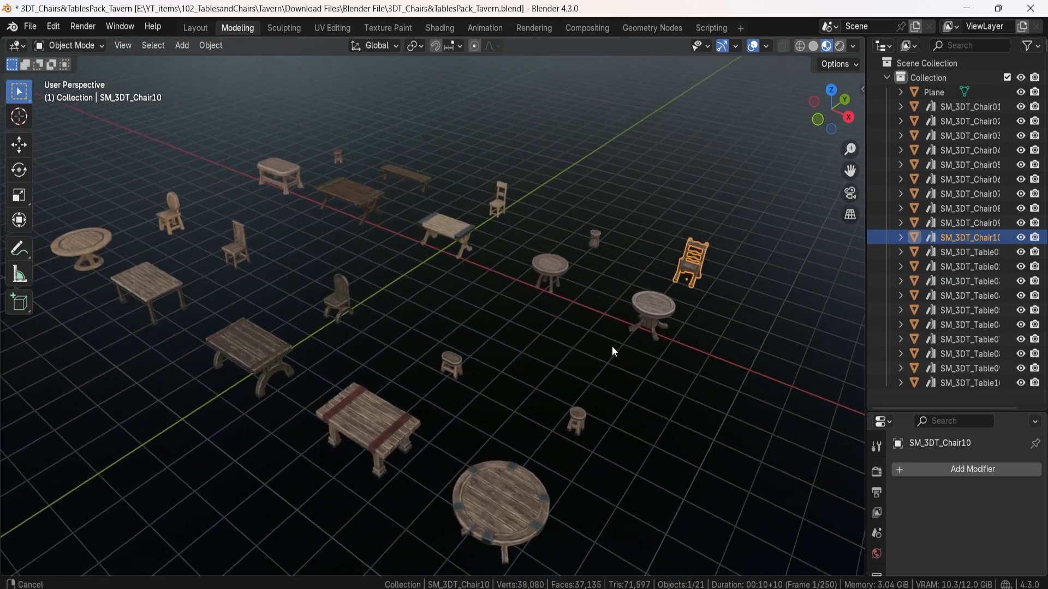